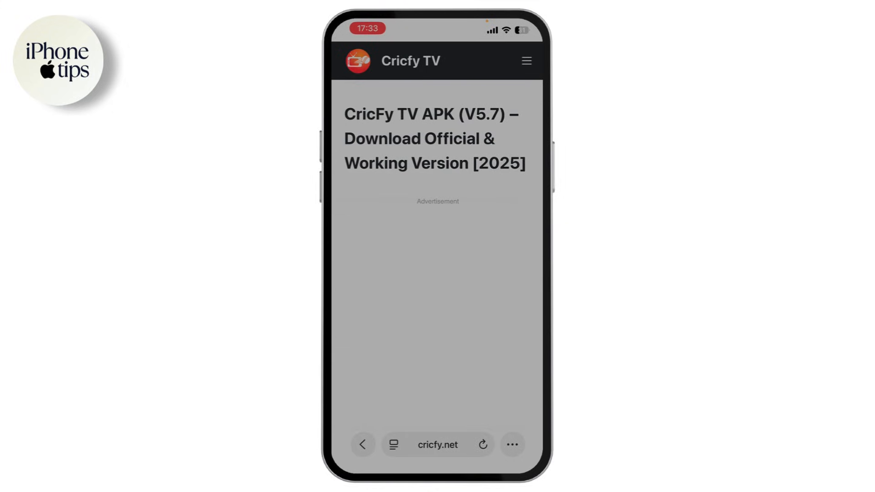
# Step: Scroll up and down through the CricFy TV APK page on cricfy.net before leaving Safari
pyautogui.scroll(-3)
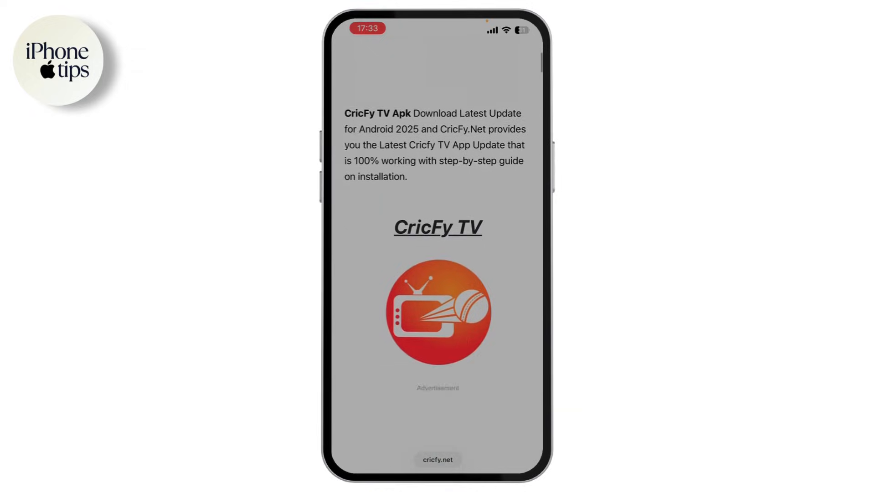
pyautogui.scroll(3)
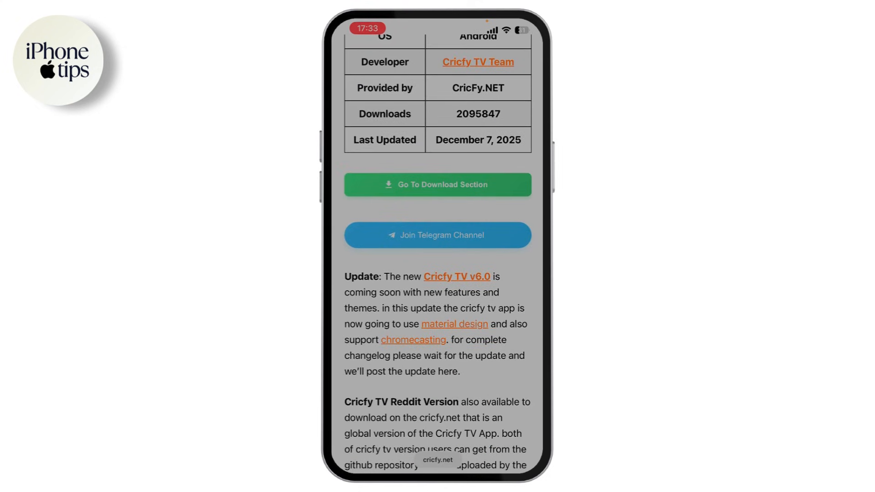
pyautogui.scroll(3)
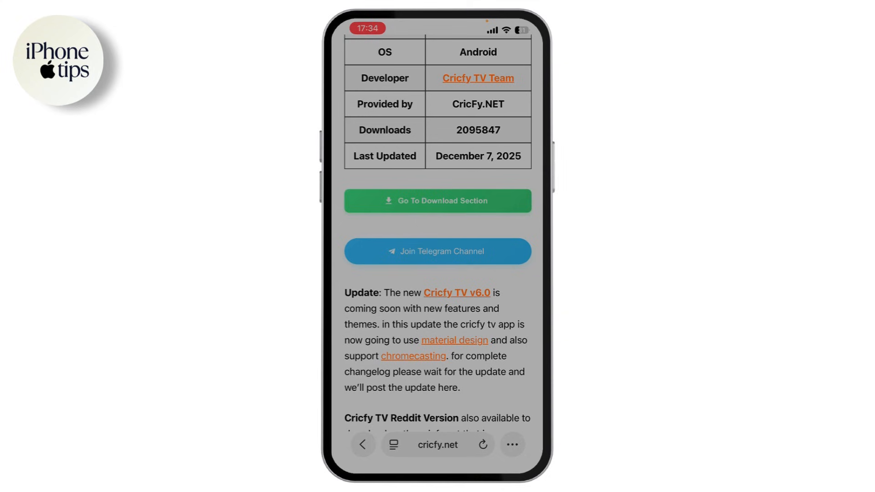
pyautogui.scroll(3)
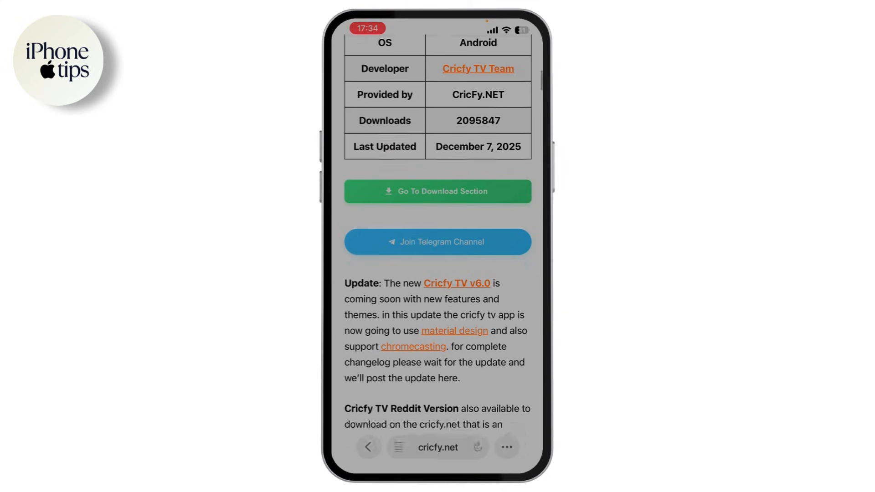
pyautogui.scroll(-3)
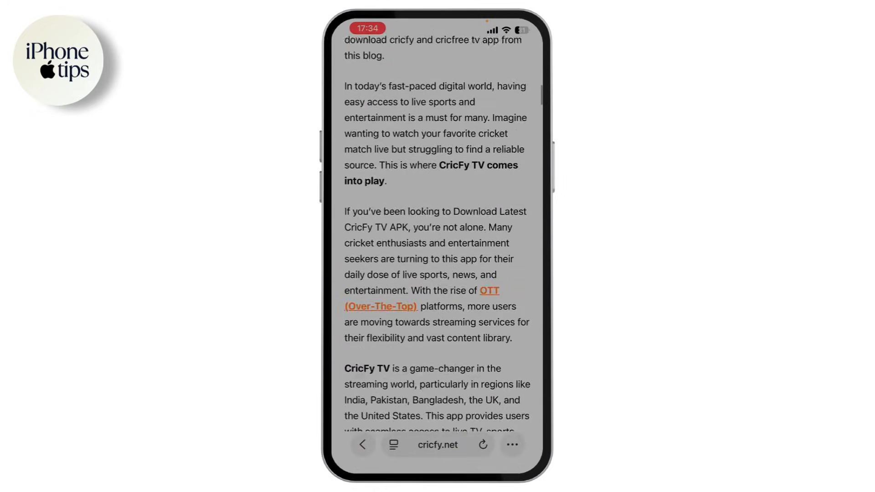
pyautogui.scroll(3)
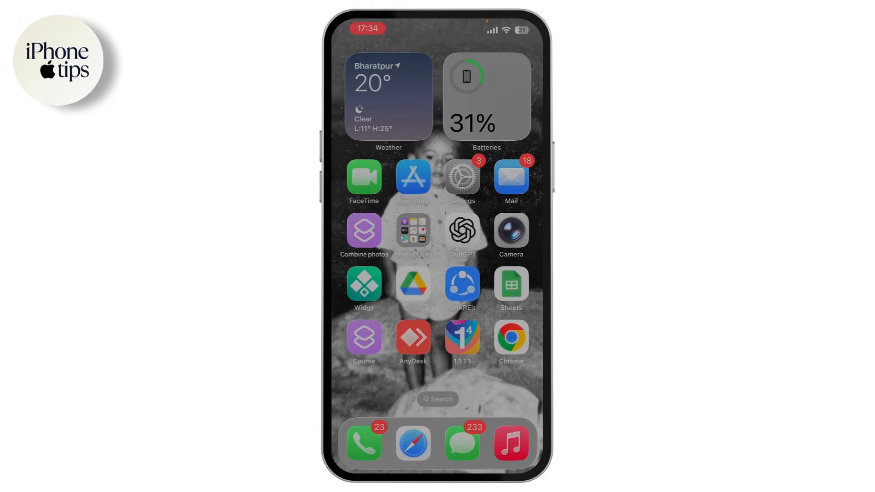
# Step: Navigate Settings > General > VPN & Device Management to show the madNS Config Profile
pyautogui.click(462, 176)
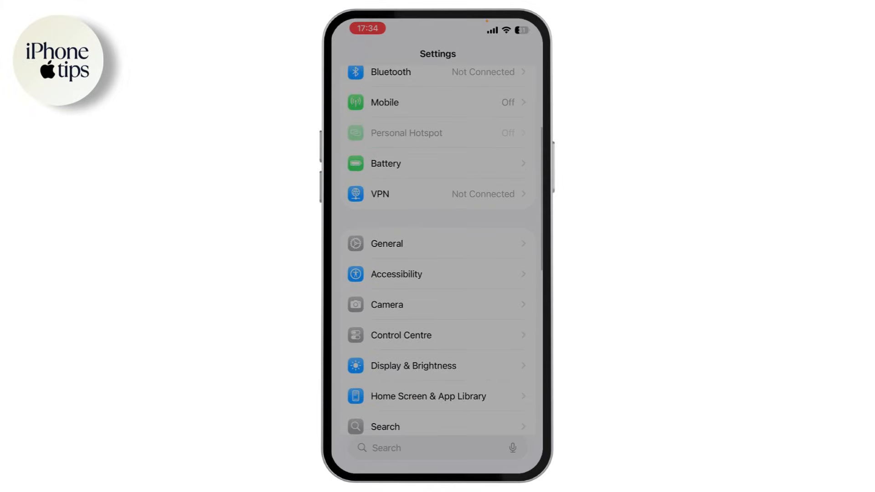
pyautogui.click(386, 243)
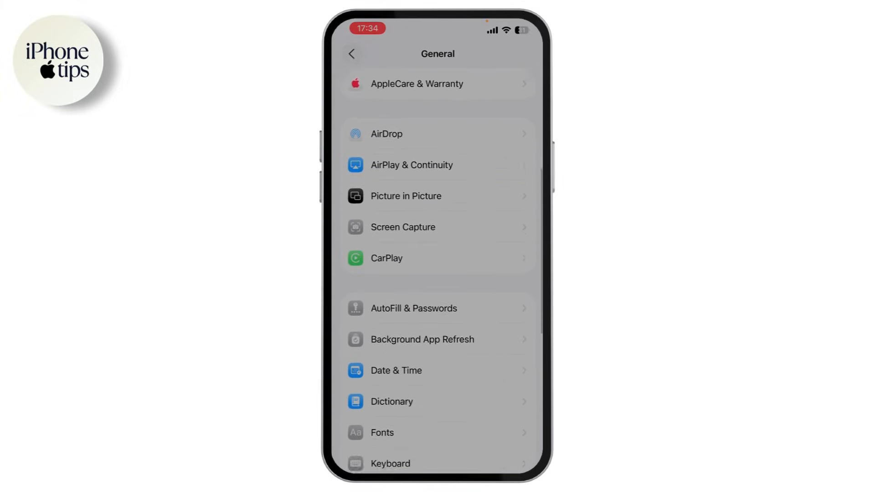
pyautogui.scroll(-3)
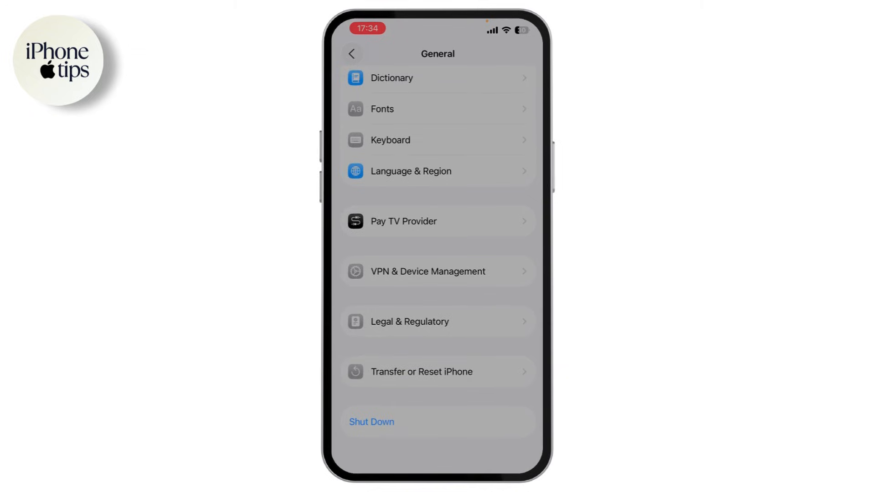
pyautogui.click(429, 271)
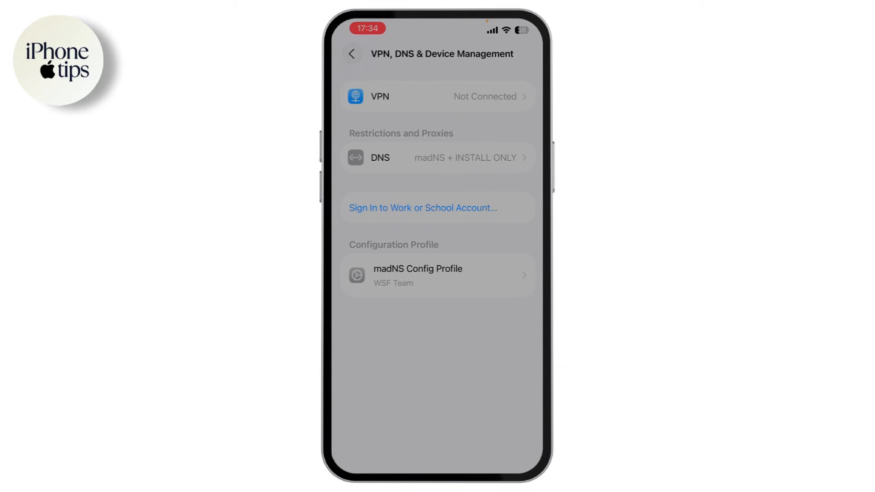